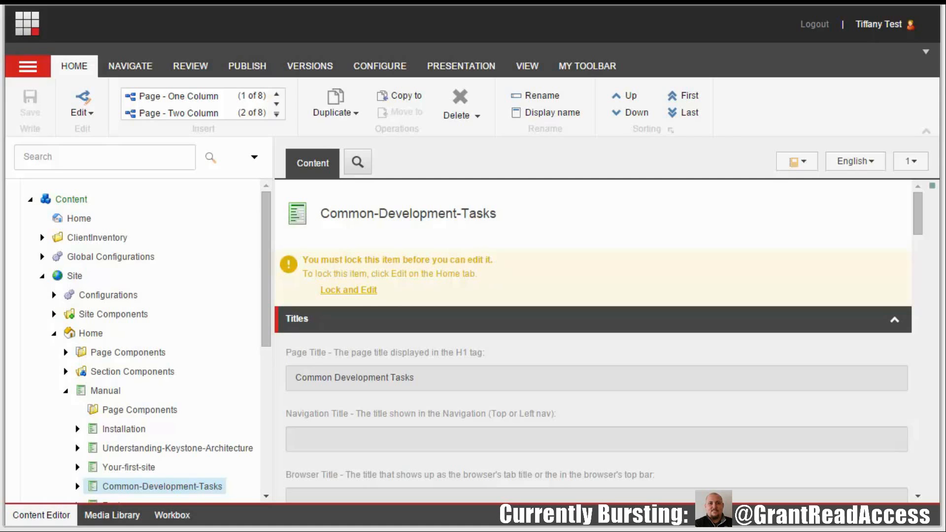
mouse_move(84, 107)
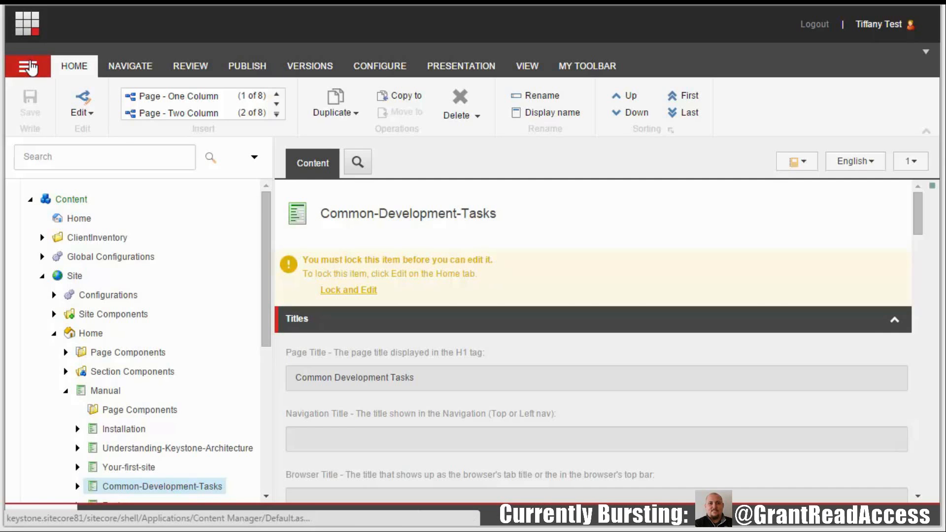
Enable Quick Info in Application Options, then expand it to show Common-Development-Tasks' ID, path and template.
click(27, 66)
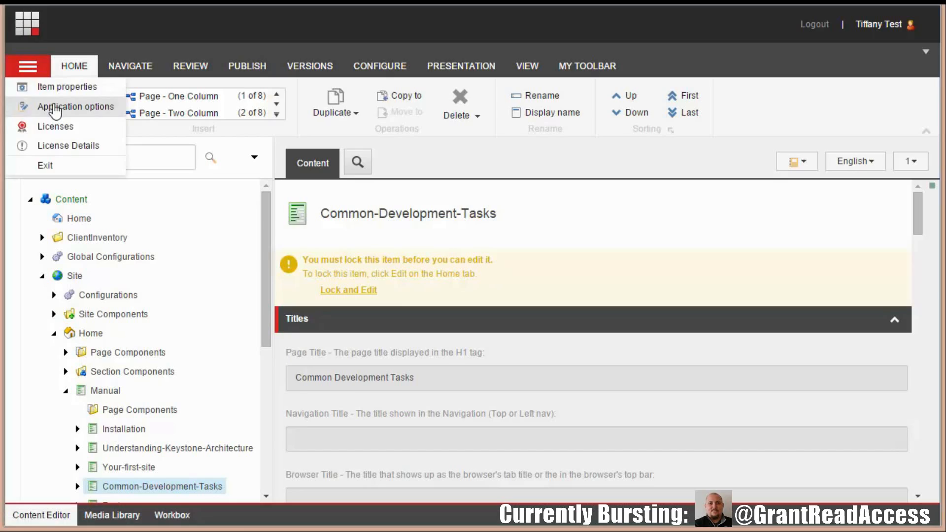
click(73, 107)
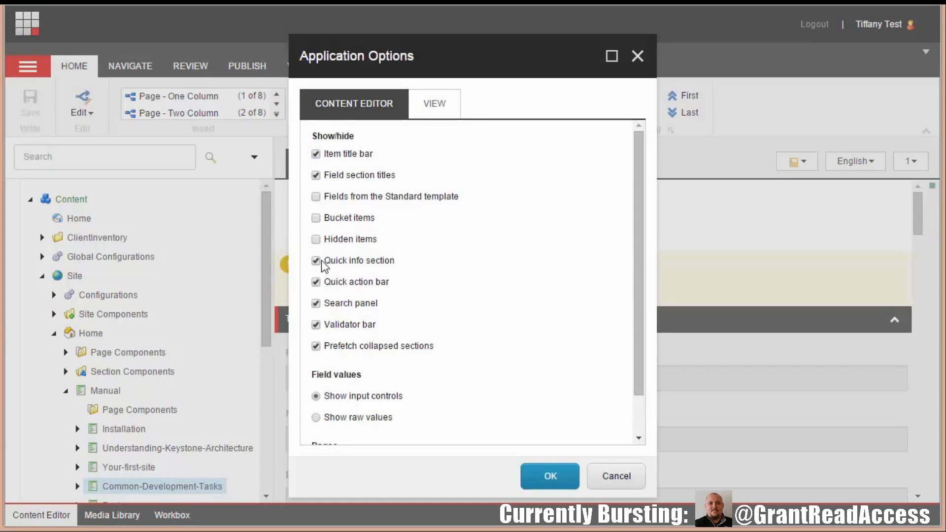
click(549, 477)
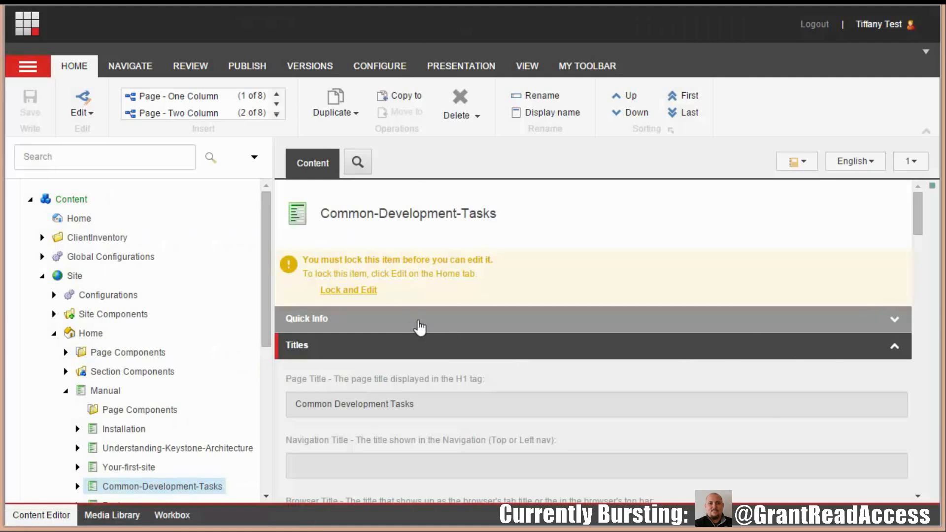
click(306, 318)
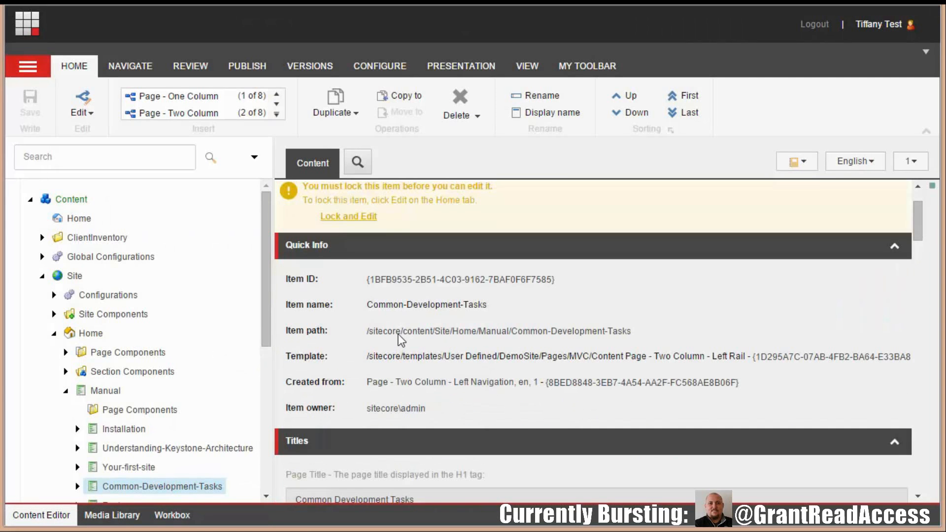